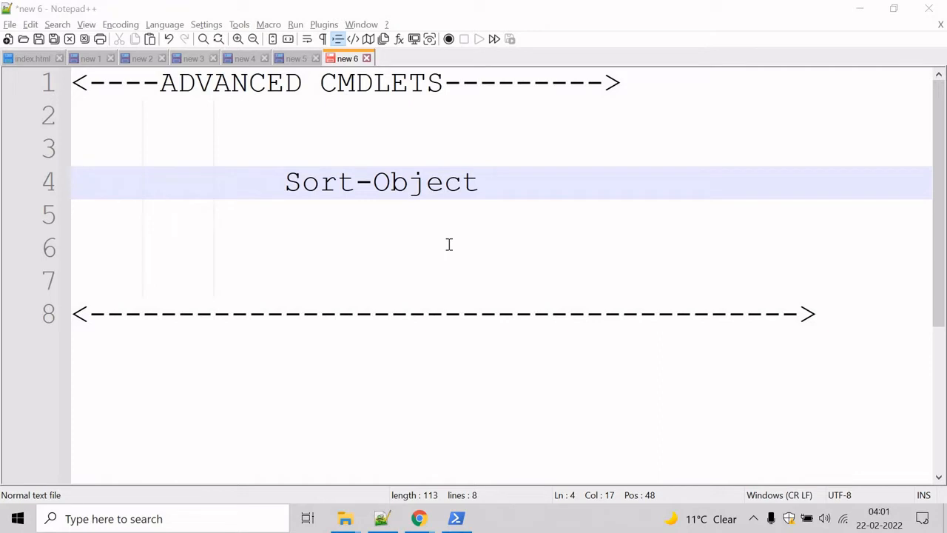
{"action": "mouse_move", "coordinate": [450, 316]}
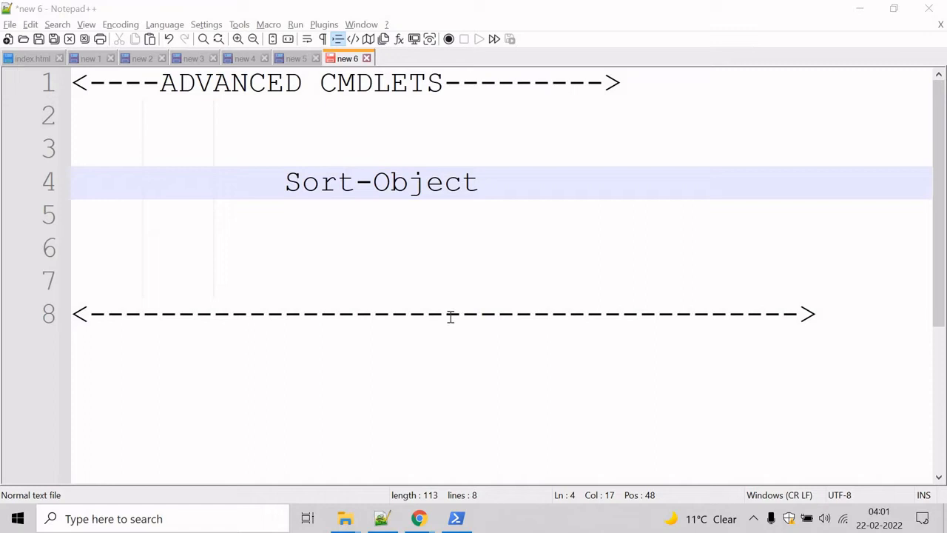
{"action": "mouse_move", "coordinate": [452, 313]}
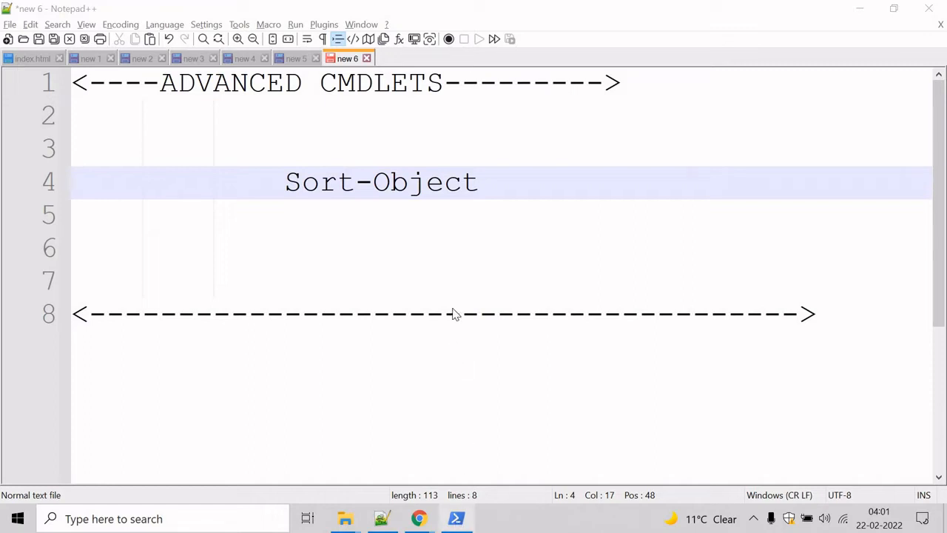
Run Get-Help Sort-Object to show its syntax, the sort alias and remarks
{"action": "left_click", "coordinate": [456, 518]}
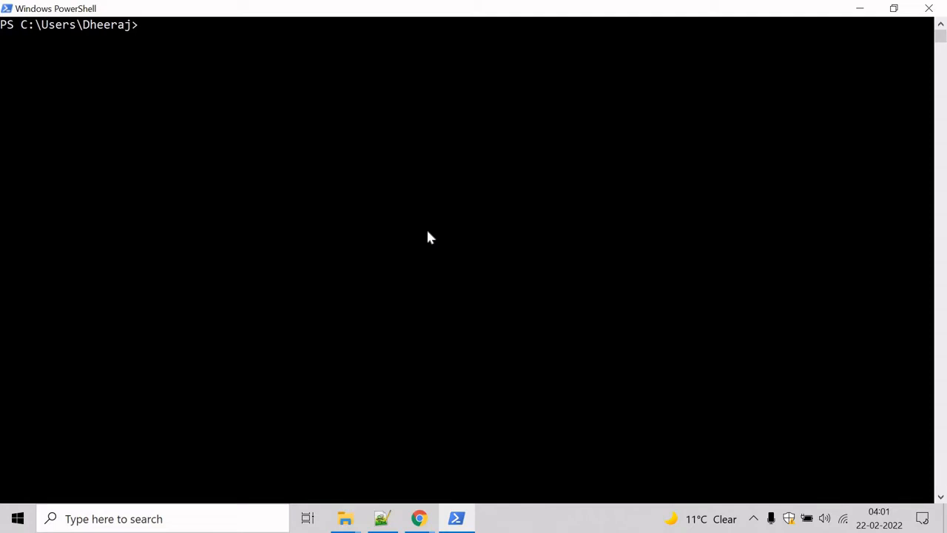
{"action": "type", "text": "Get-"}
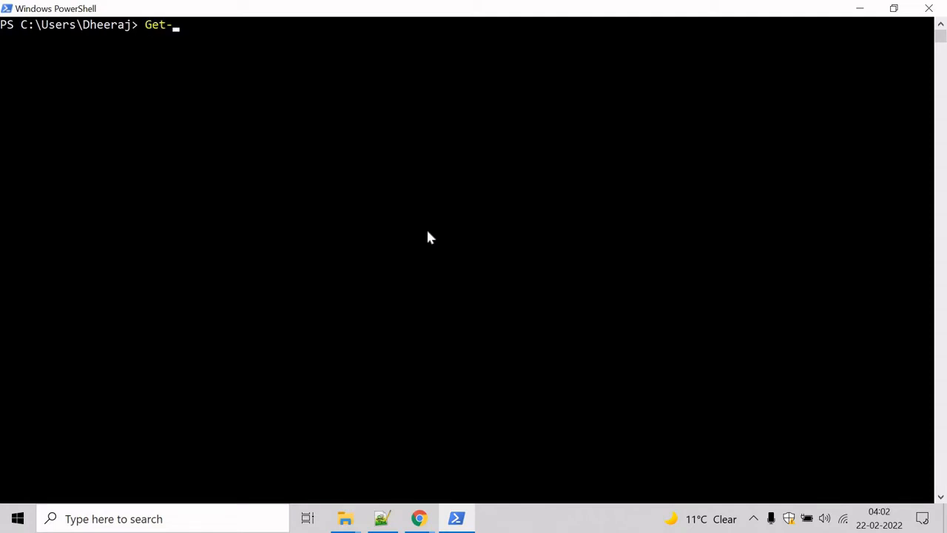
{"action": "type", "text": "Help Sort"}
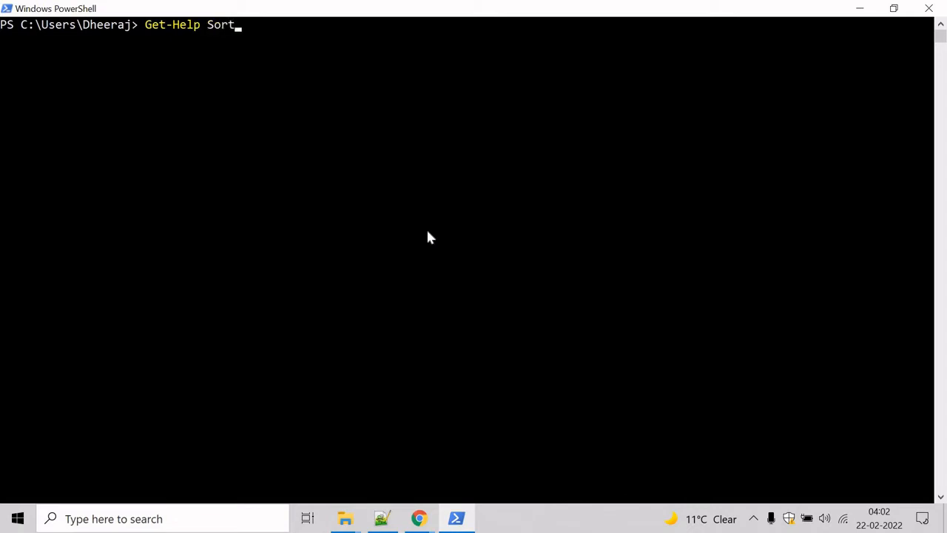
{"action": "type", "text": "-Object"}
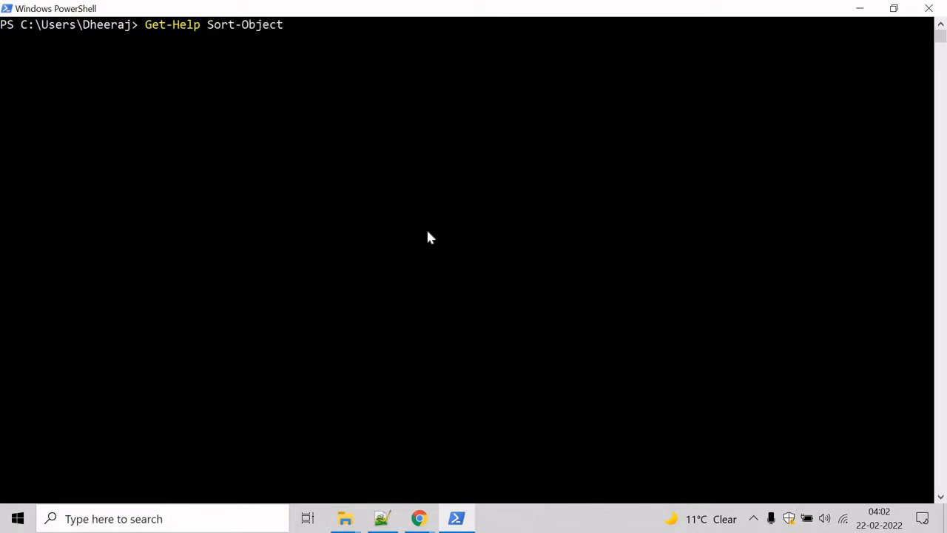
{"action": "key", "text": "Return"}
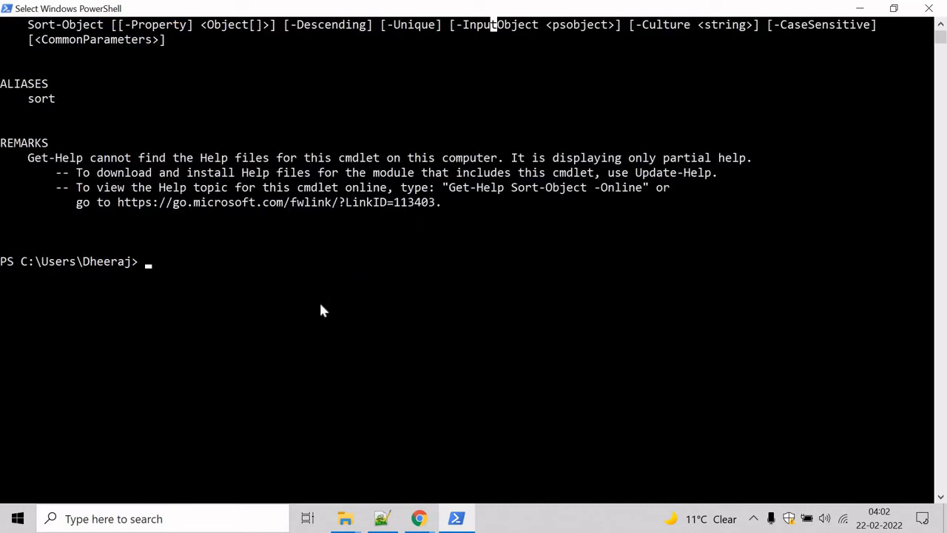
Enter 10,10,20,30,20,30,40 | Sort-Object at the prompt without running it
{"action": "type", "text": "1"}
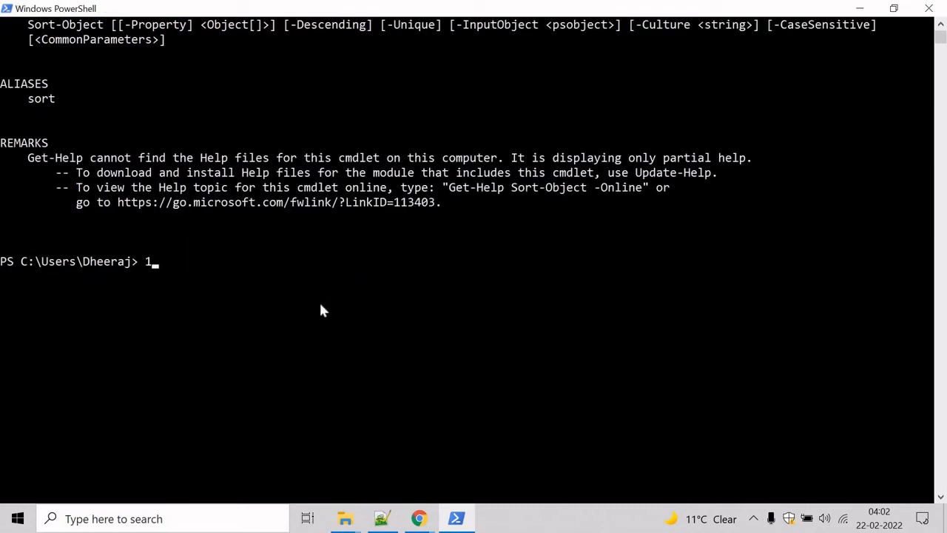
{"action": "type", "text": "0,10"}
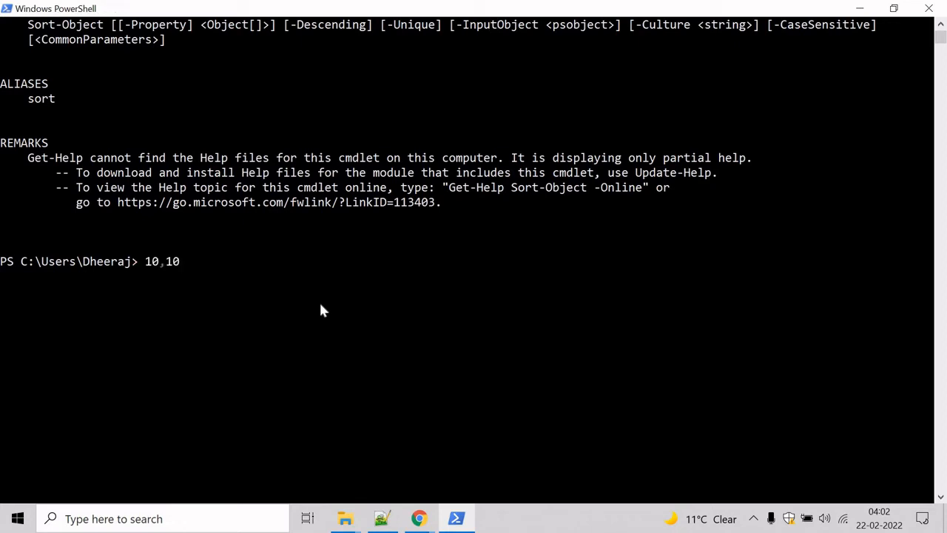
{"action": "type", "text": ",20,30"}
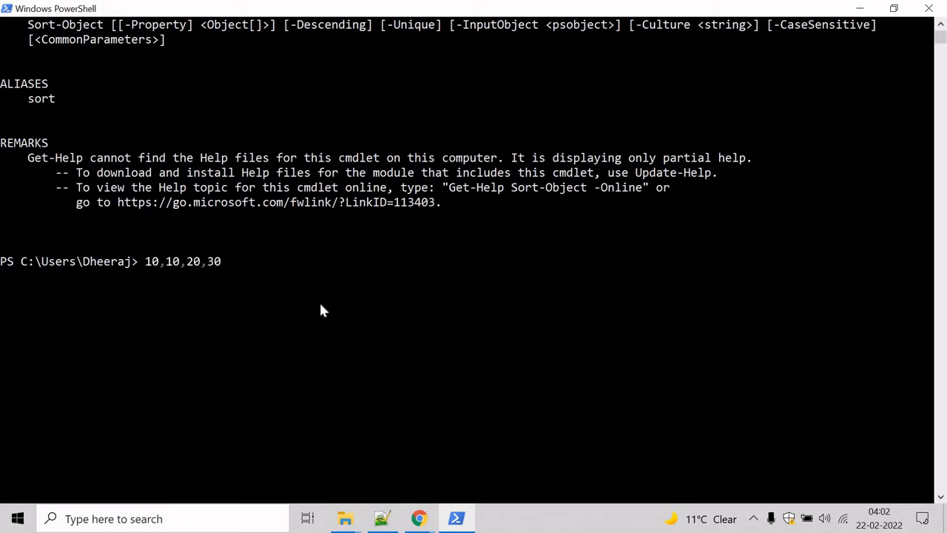
{"action": "type", "text": ",20,20"}
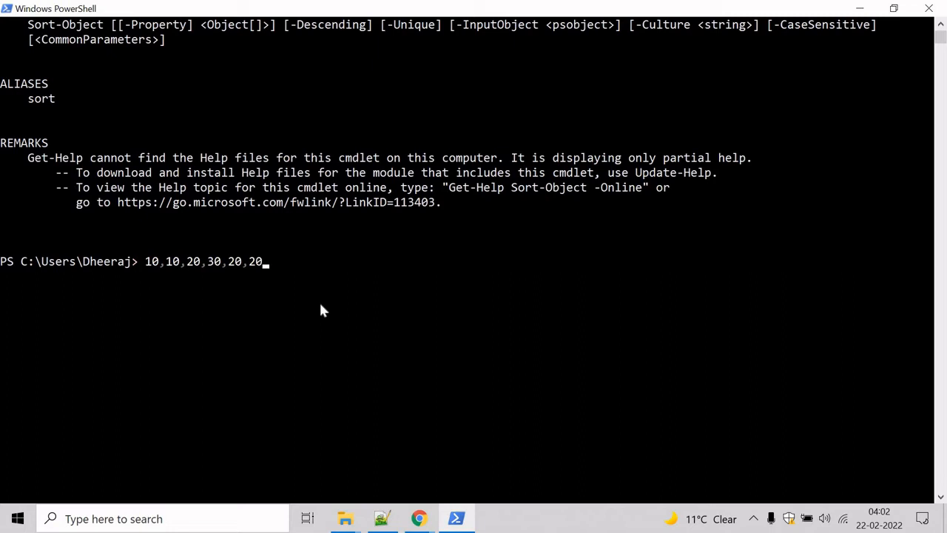
{"action": "type", "text": "0"}
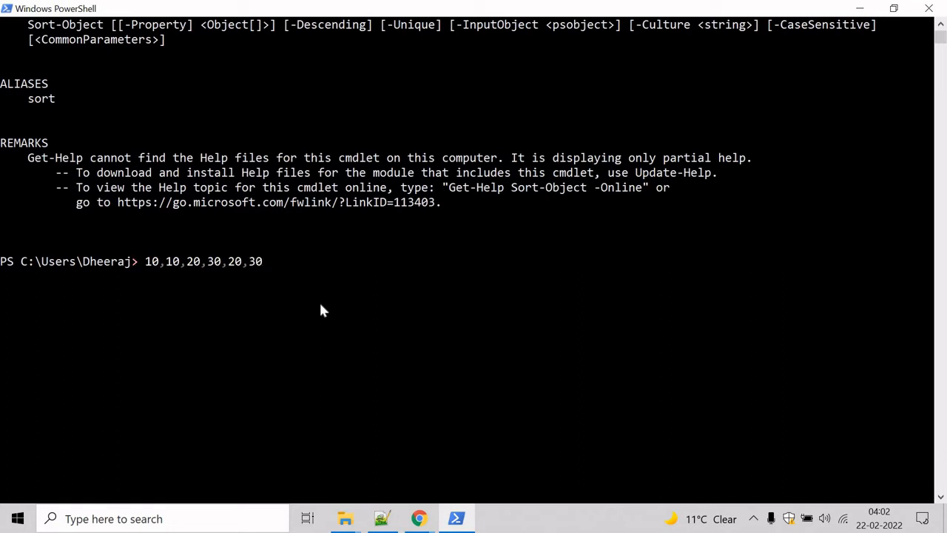
{"action": "type", "text": ",40"}
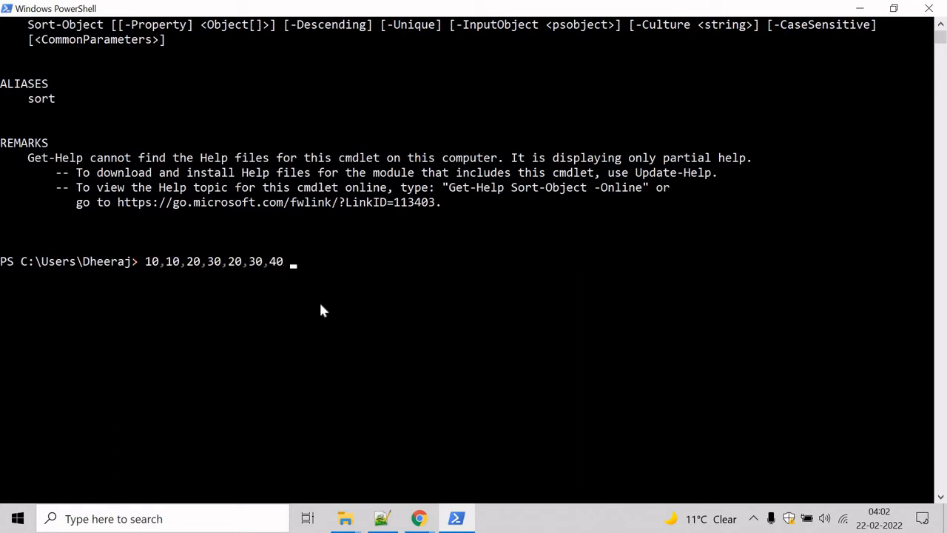
{"action": "mouse_move", "coordinate": [266, 267]}
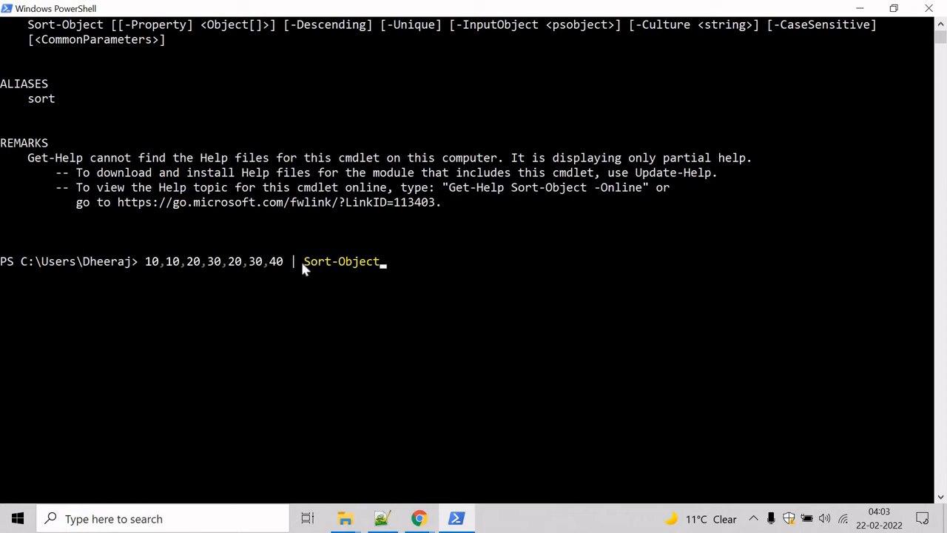
Run the sort ascending, then with -Descending, then with -Unique giving 40, 30, 20, 10
{"action": "key", "text": "Return"}
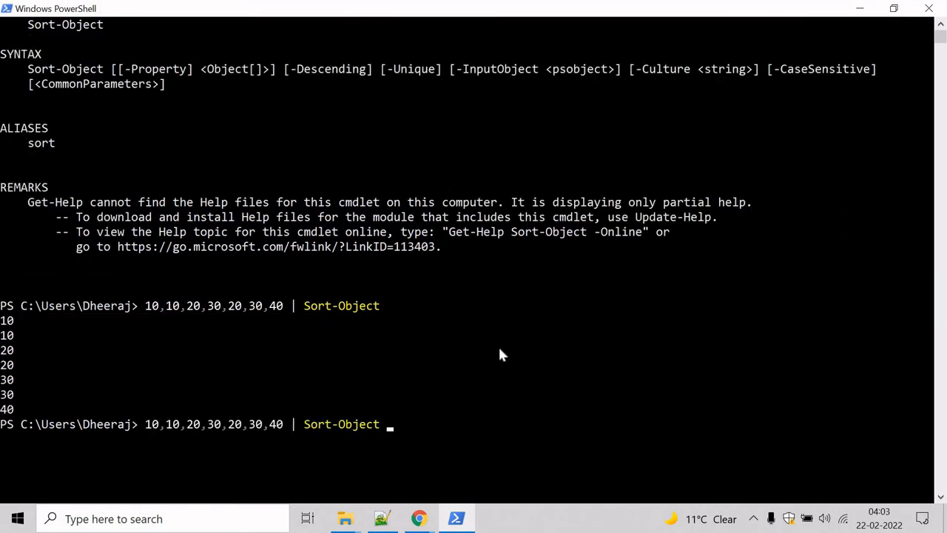
{"action": "type", "text": "-Descending"}
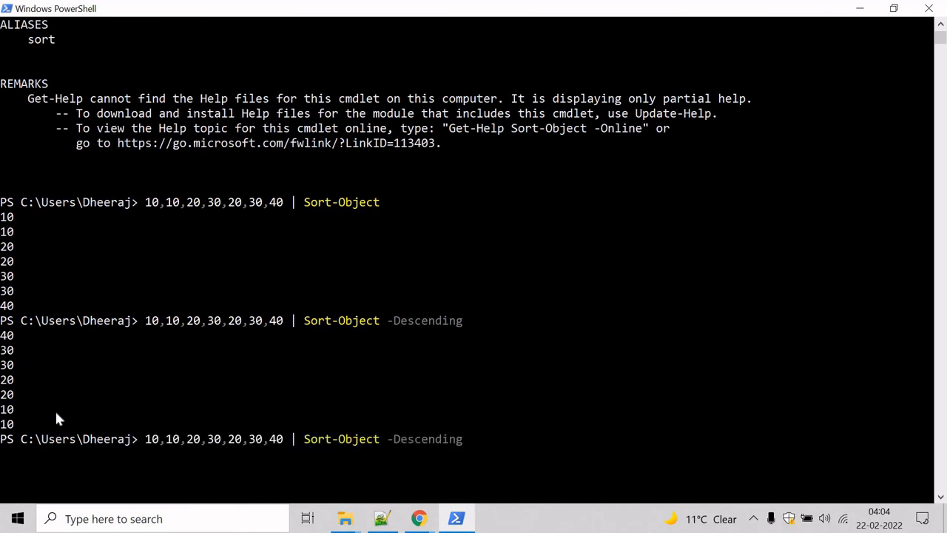
{"action": "type", "text": "-Uniu"}
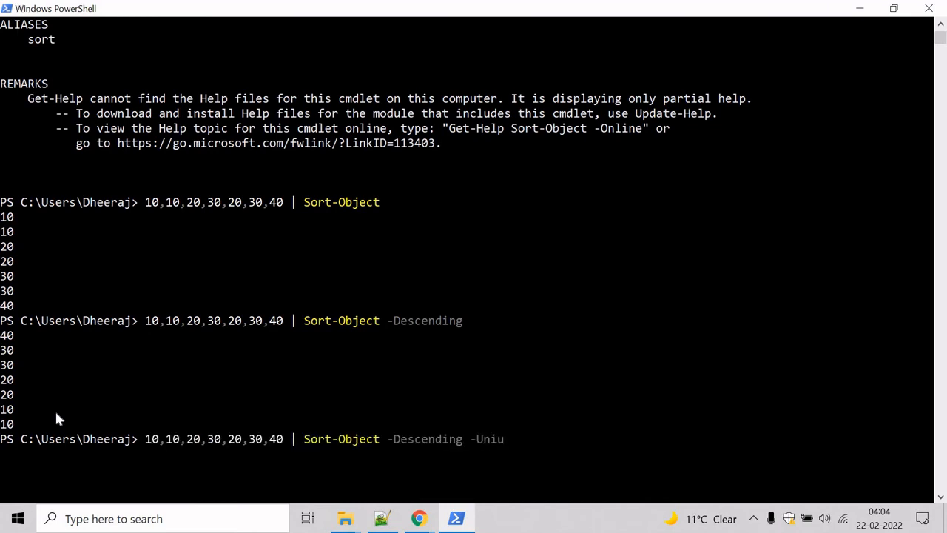
{"action": "type", "text": "que"}
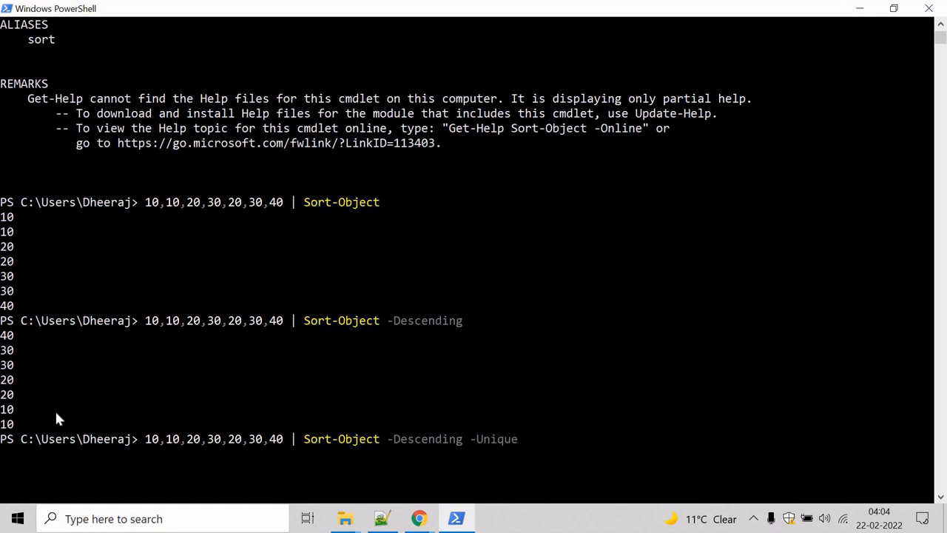
{"action": "key", "text": "Return"}
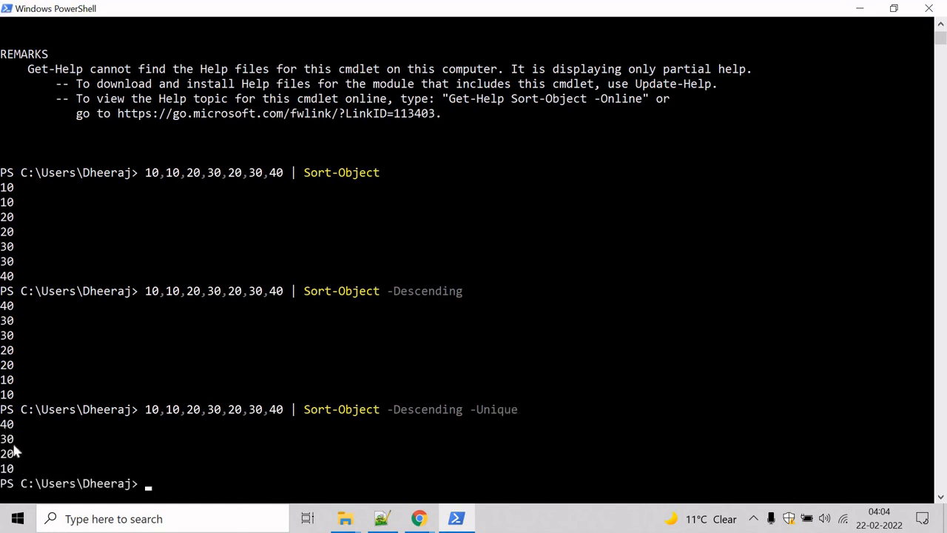